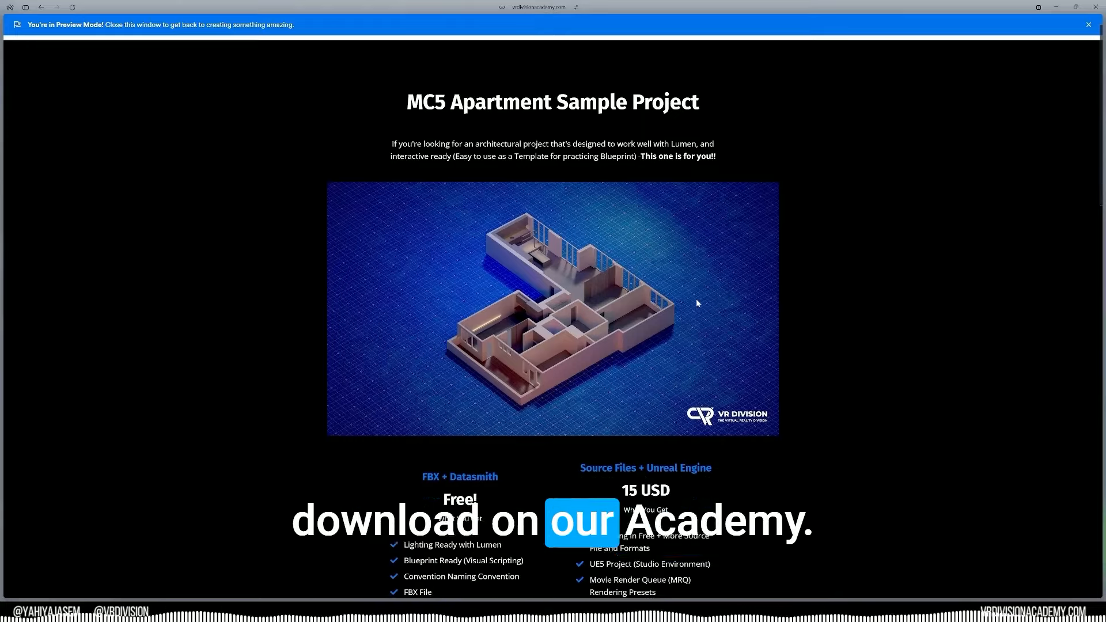
scroll(down, 3)
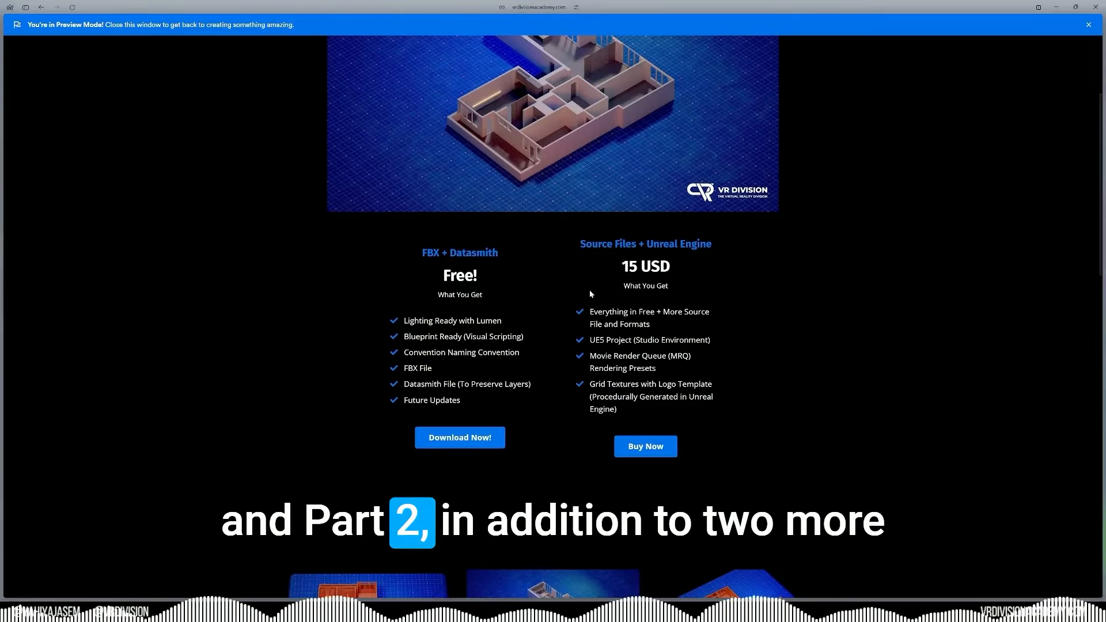
scroll(down, 3)
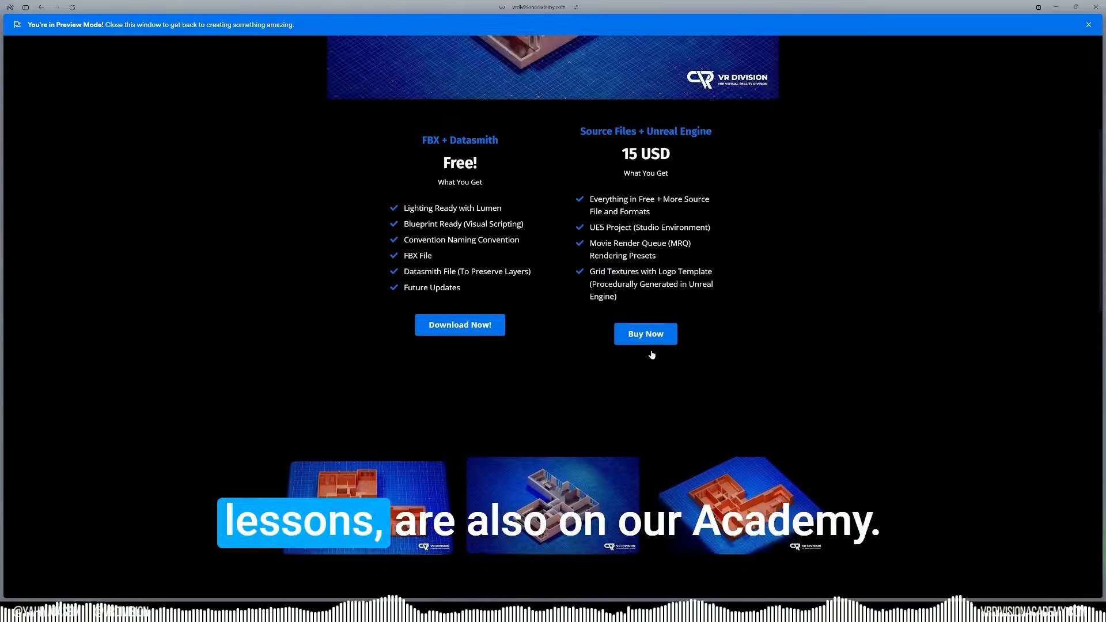